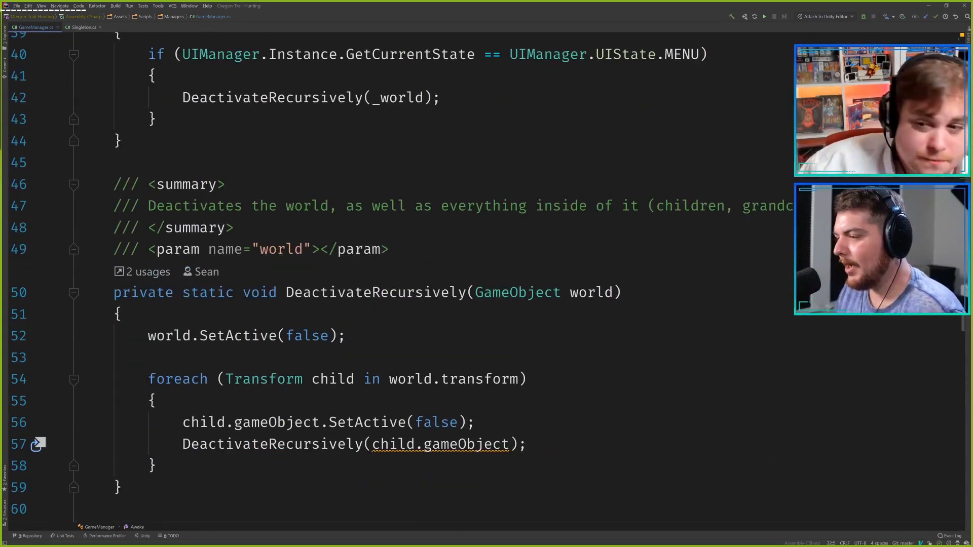
scroll(down, 3)
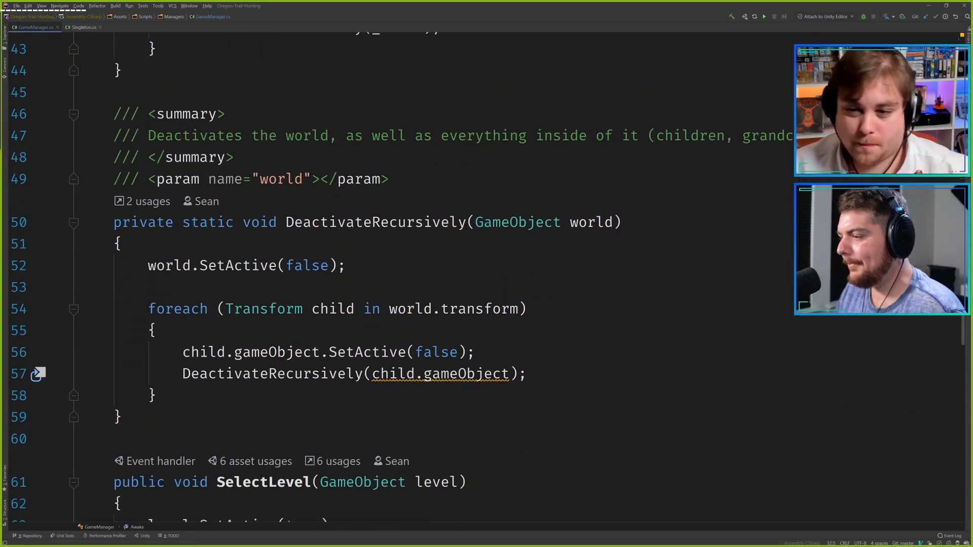
scroll(down, 3)
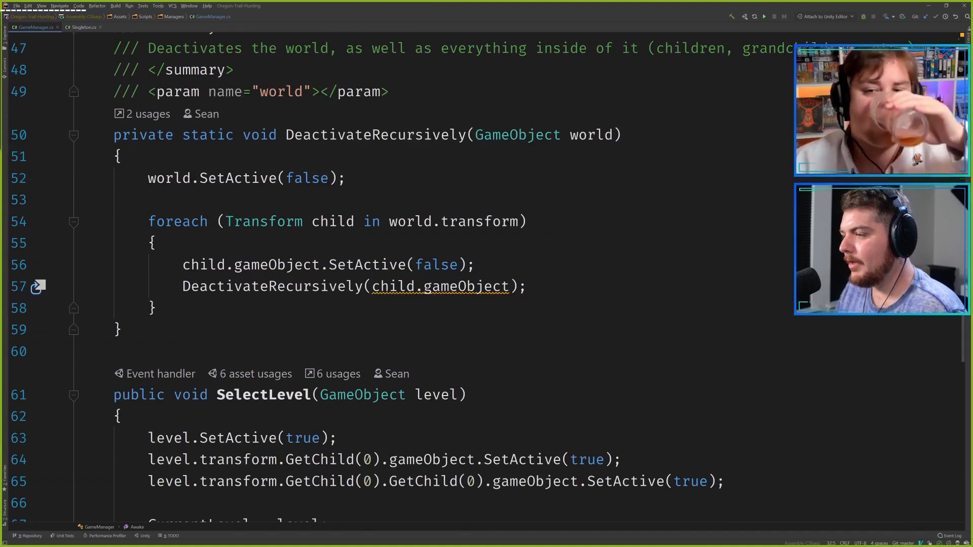
scroll(down, 3)
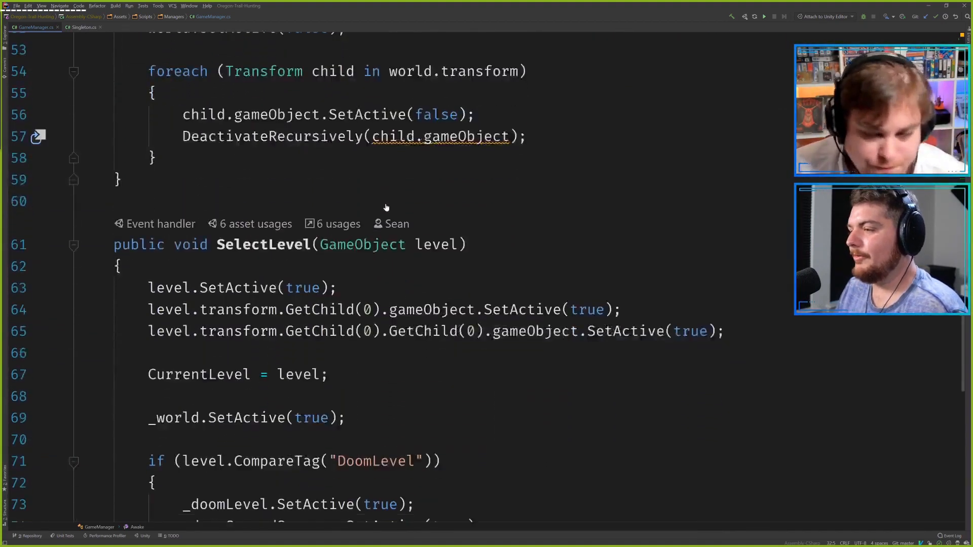
scroll(down, 3)
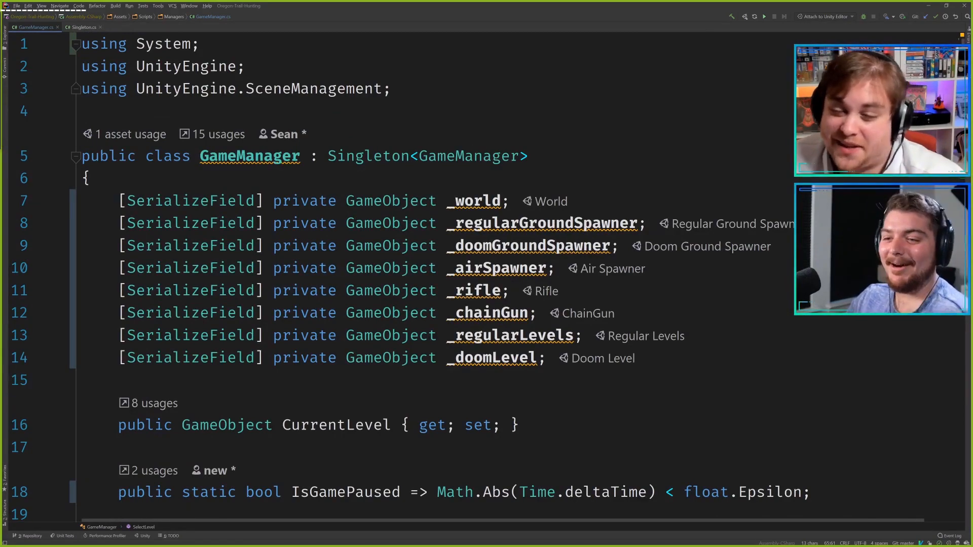
scroll(down, 3)
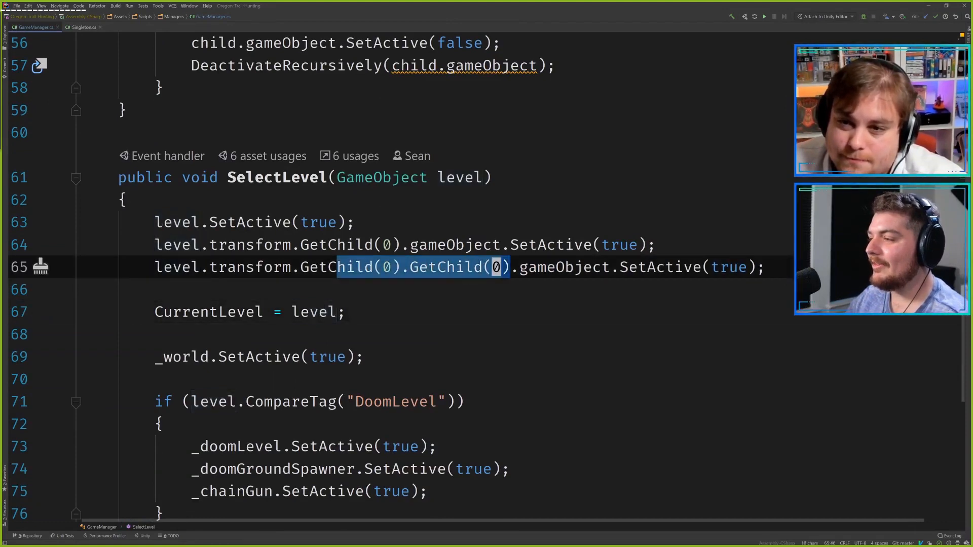
mouse_move(581, 267)
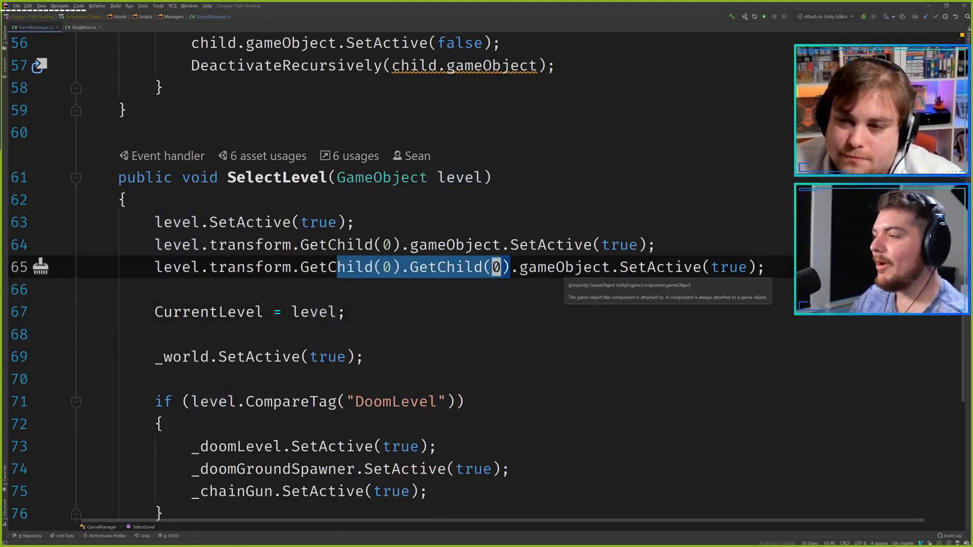